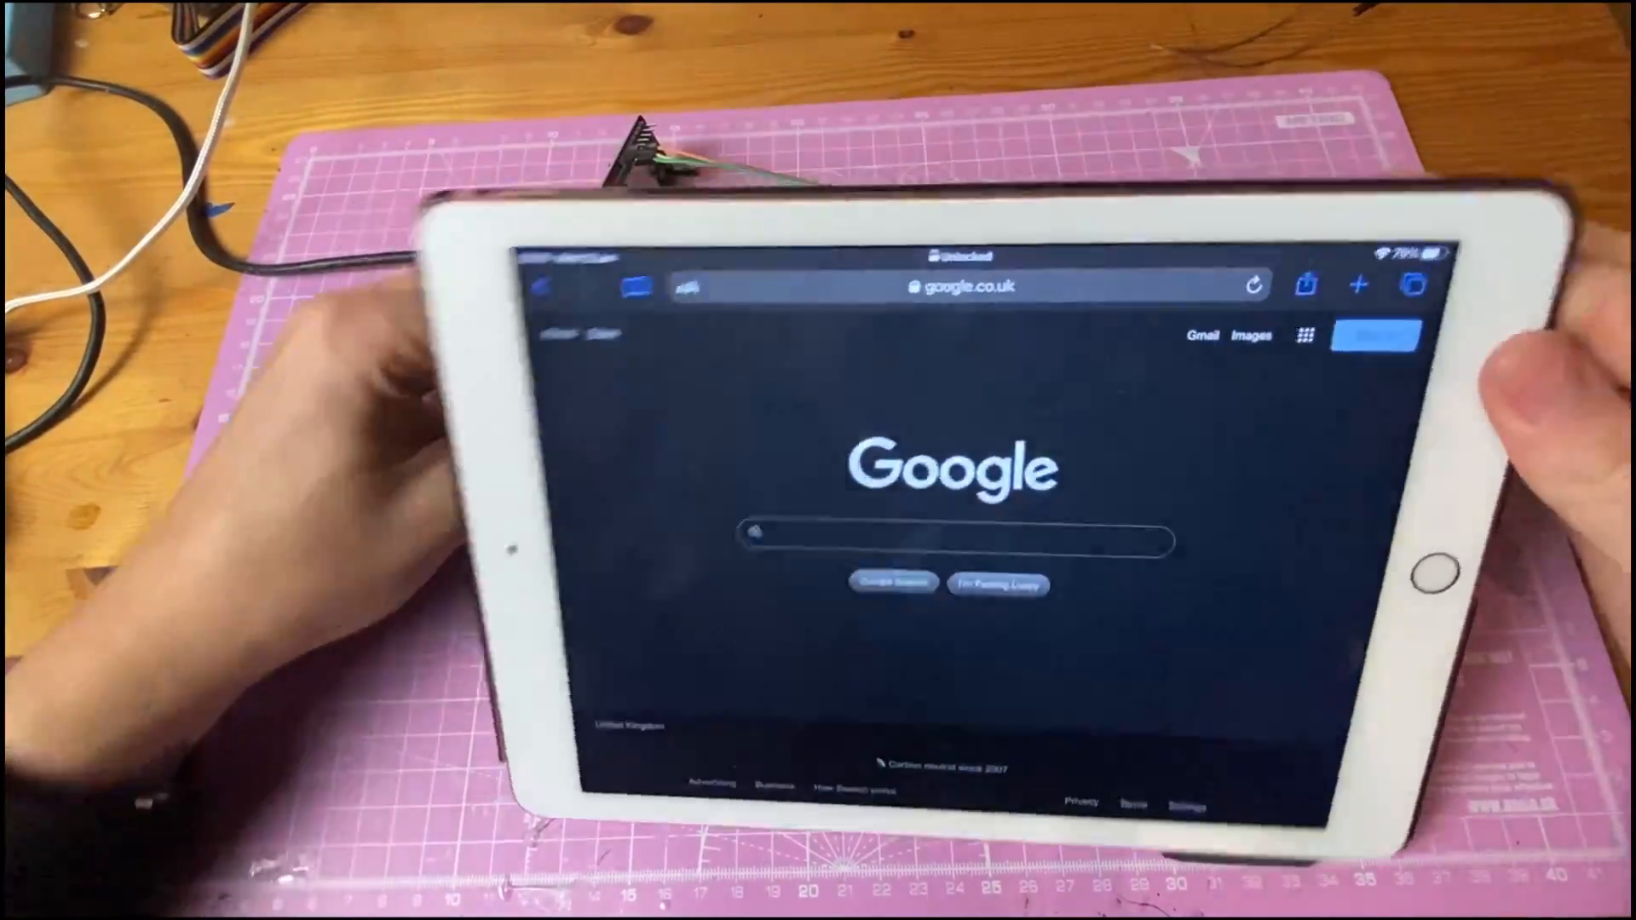
Enter the ESP32-CAM's IP address in Safari to load its camera control page
{"action": "left_click", "coordinate": [961, 286]}
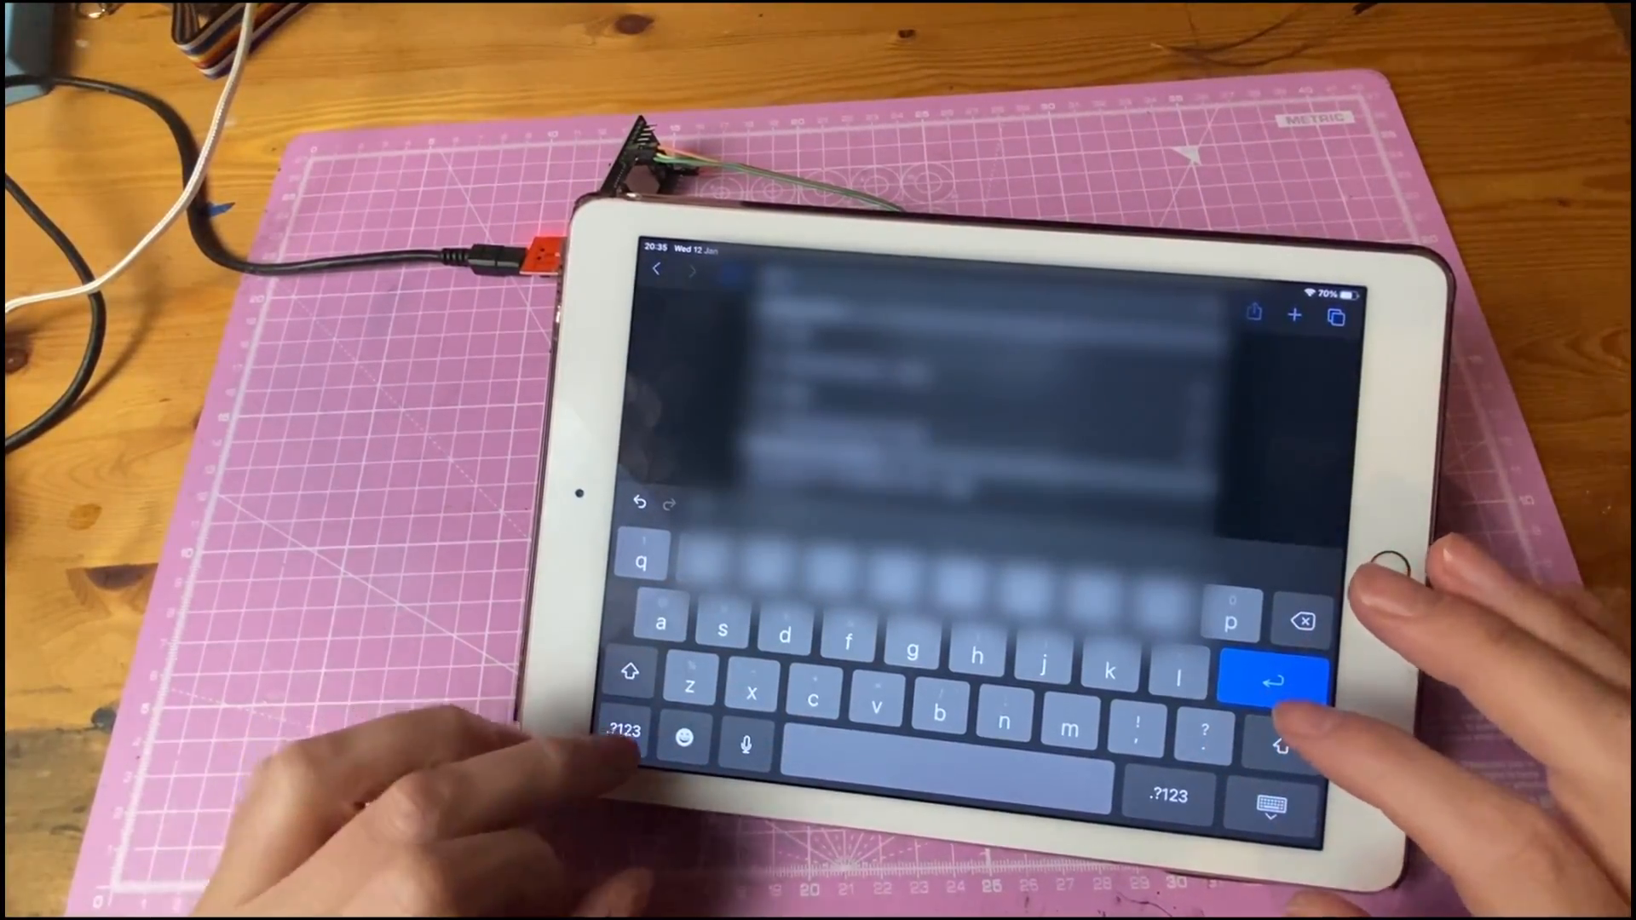
{"action": "left_click", "coordinate": [622, 731]}
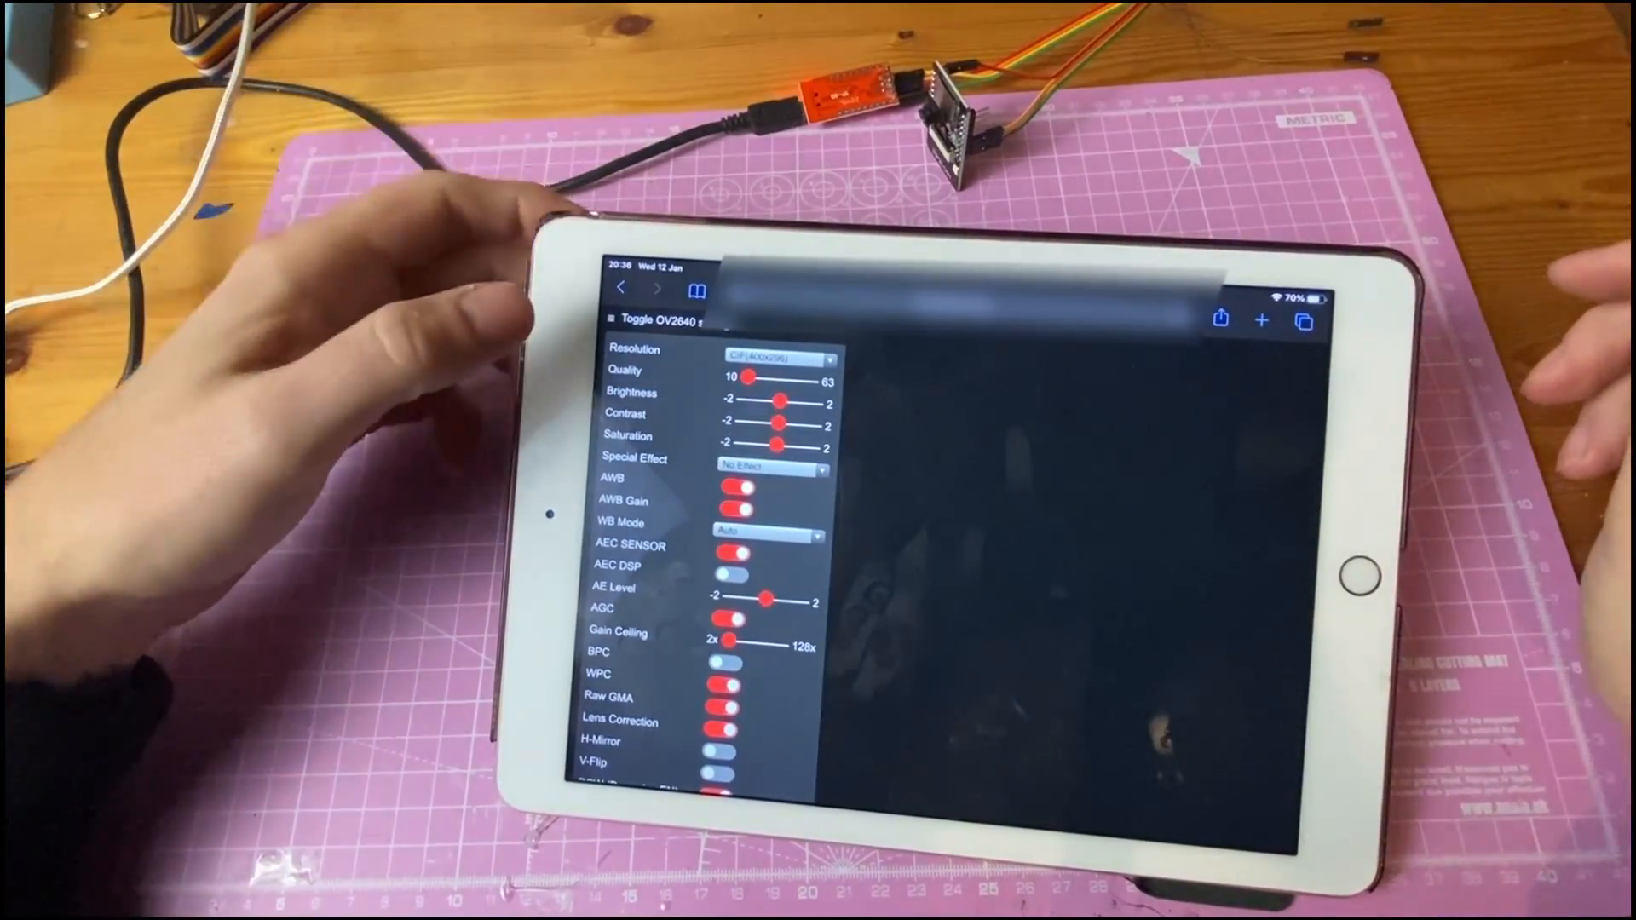
Scroll the settings sidebar and start the live camera stream
{"action": "scroll", "scroll_direction": "down", "scroll_amount": 3}
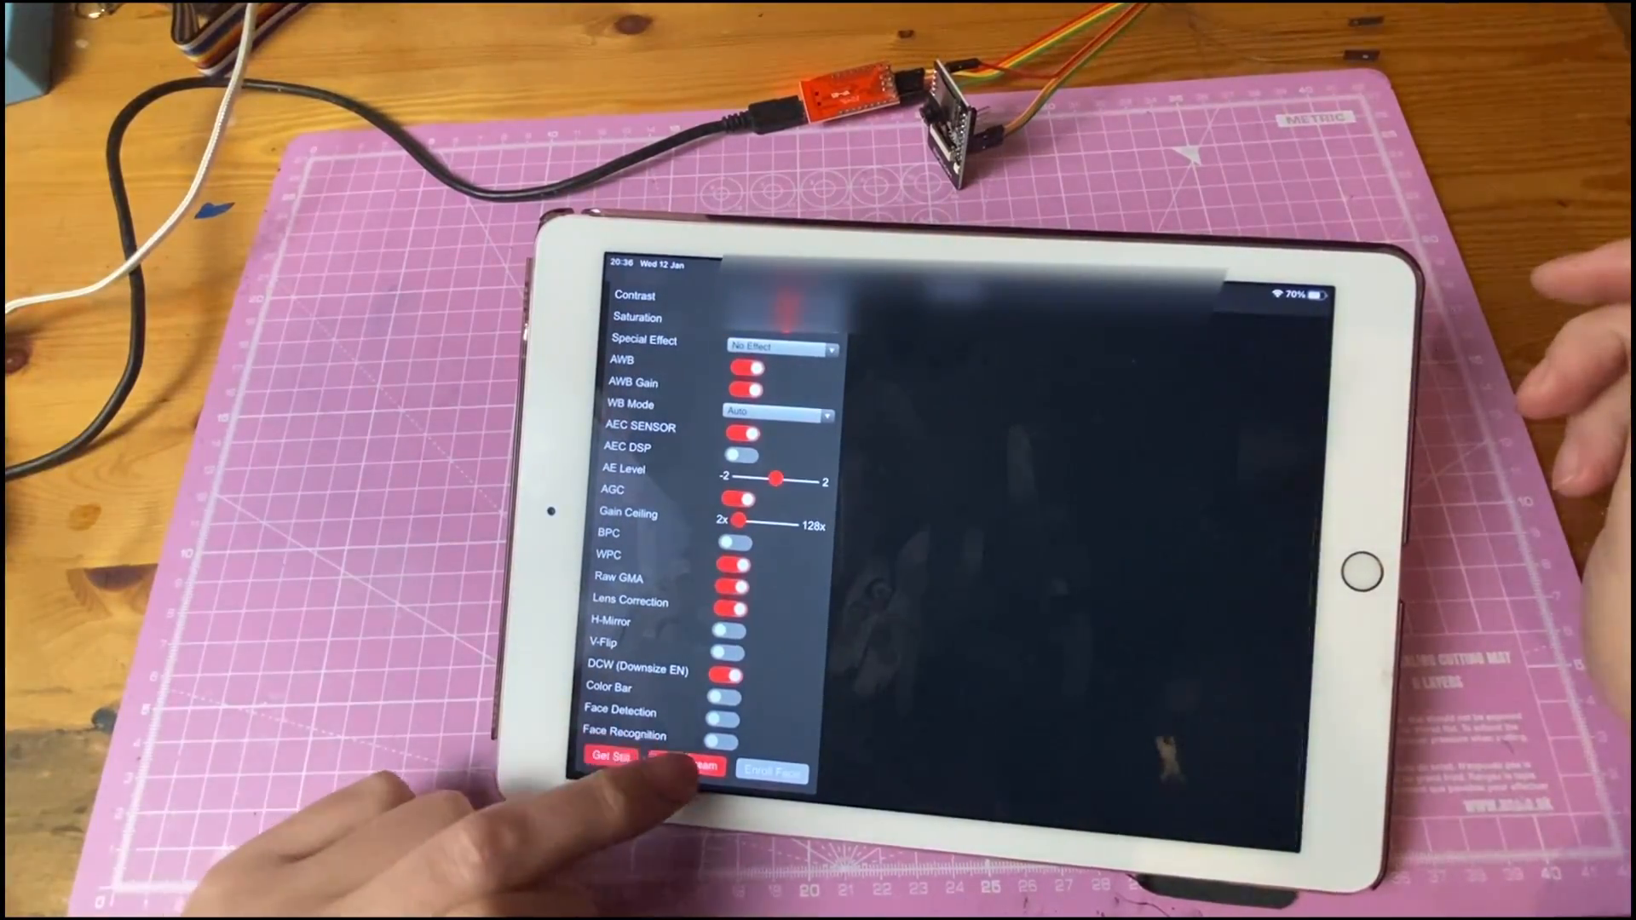
{"action": "left_click", "coordinate": [679, 770]}
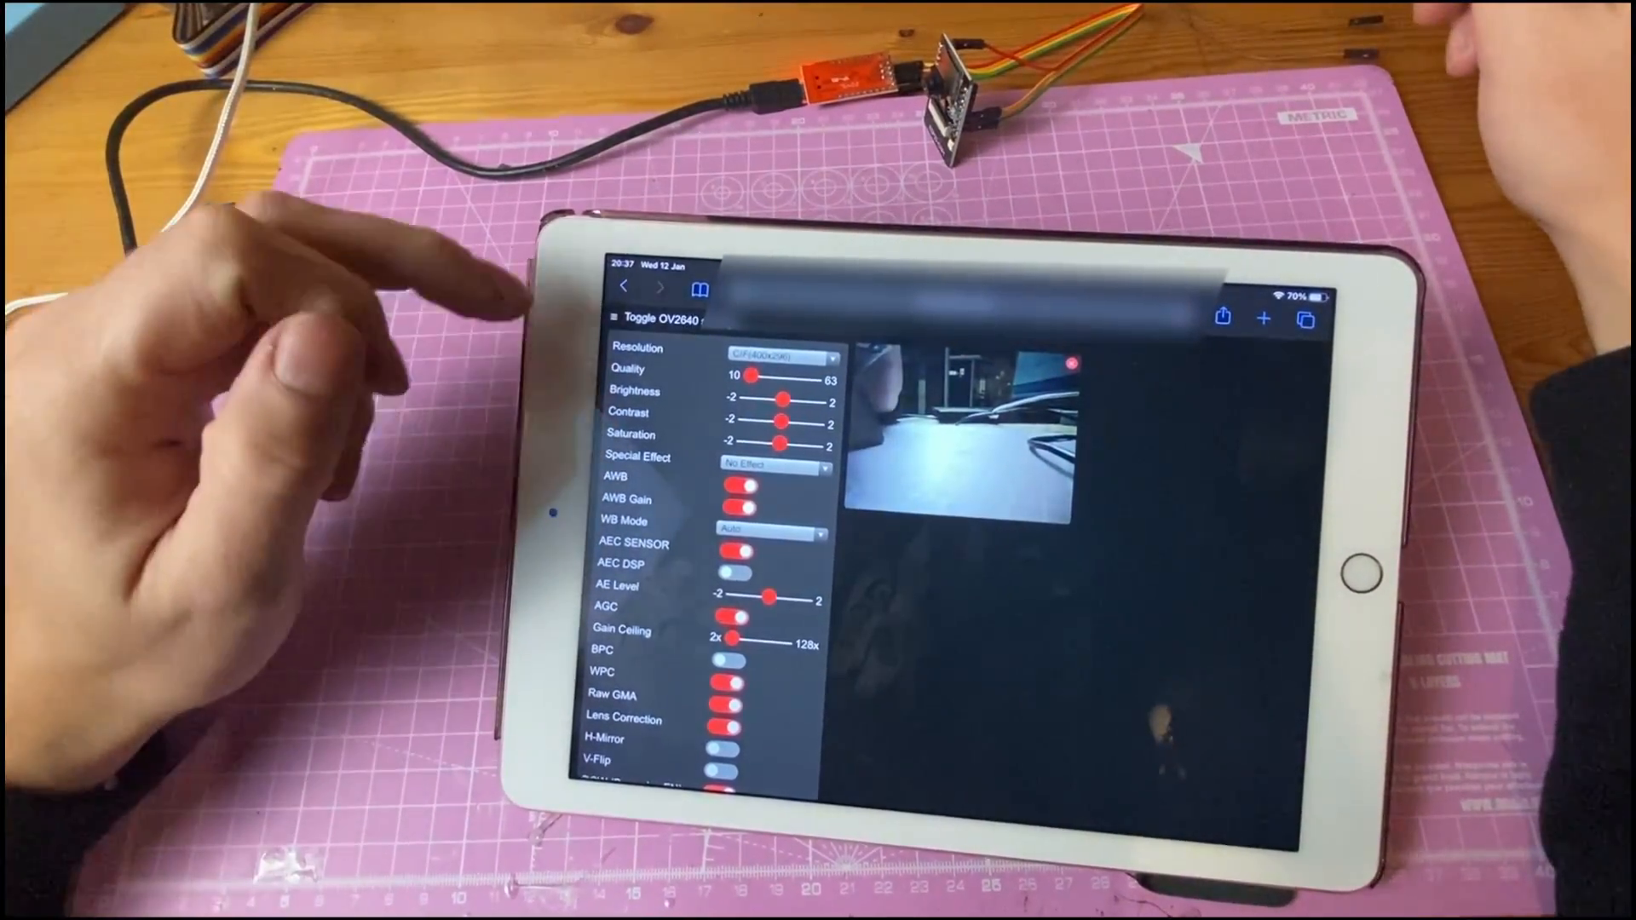
Try UXGA and SXGA stream resolutions, then settle on SVGA (800x600)
{"action": "left_click", "coordinate": [770, 350]}
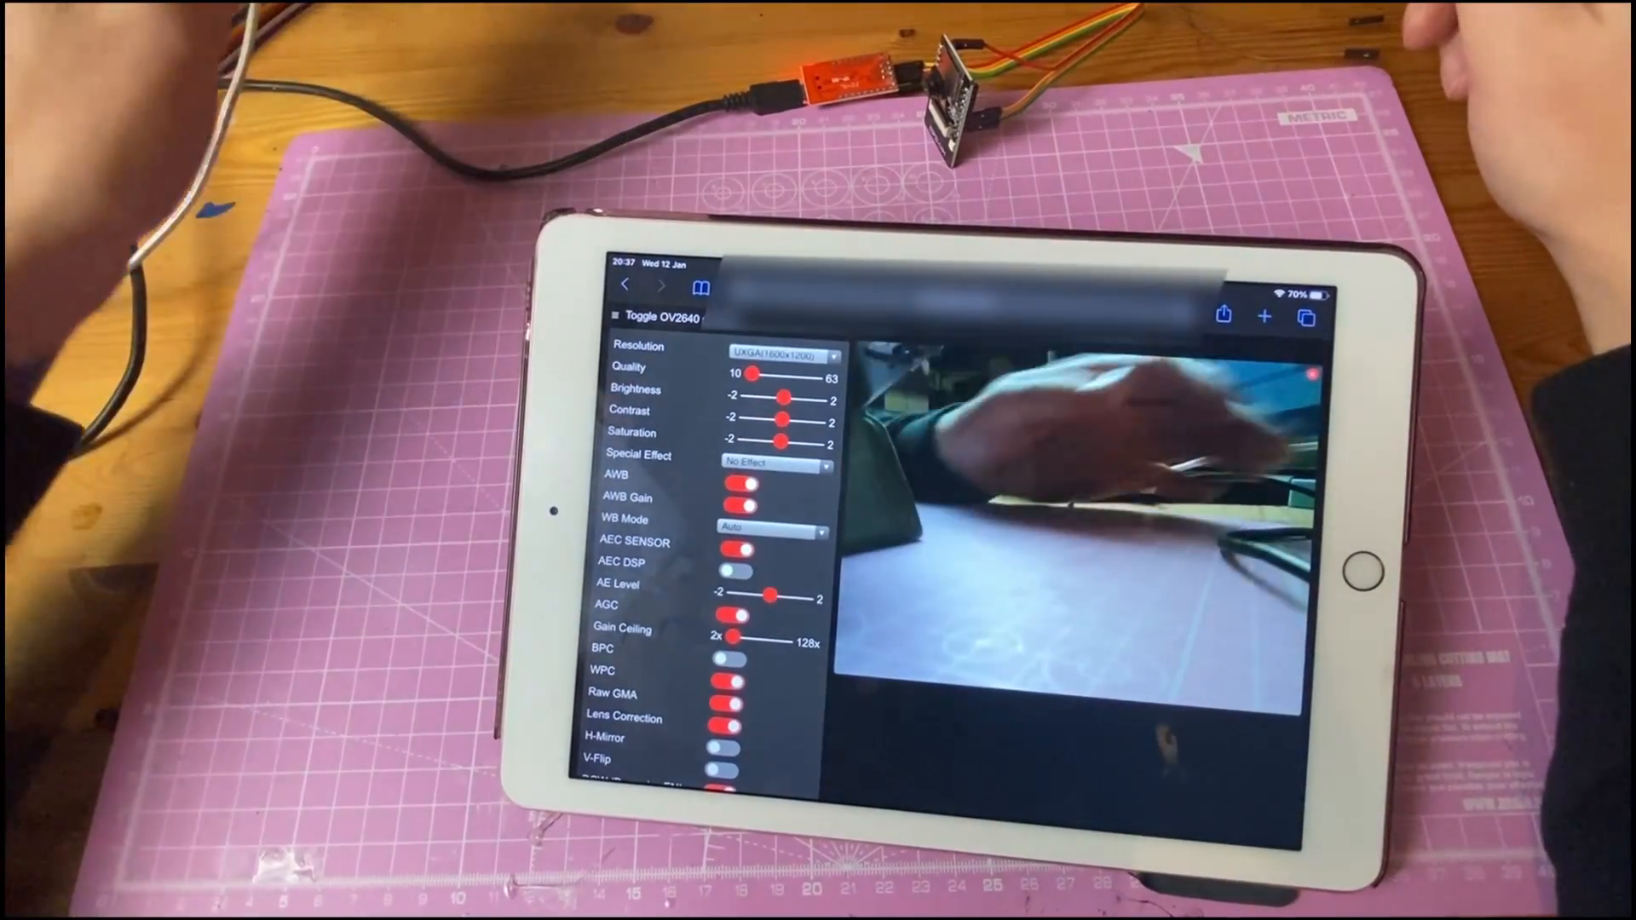
{"action": "left_click", "coordinate": [775, 352]}
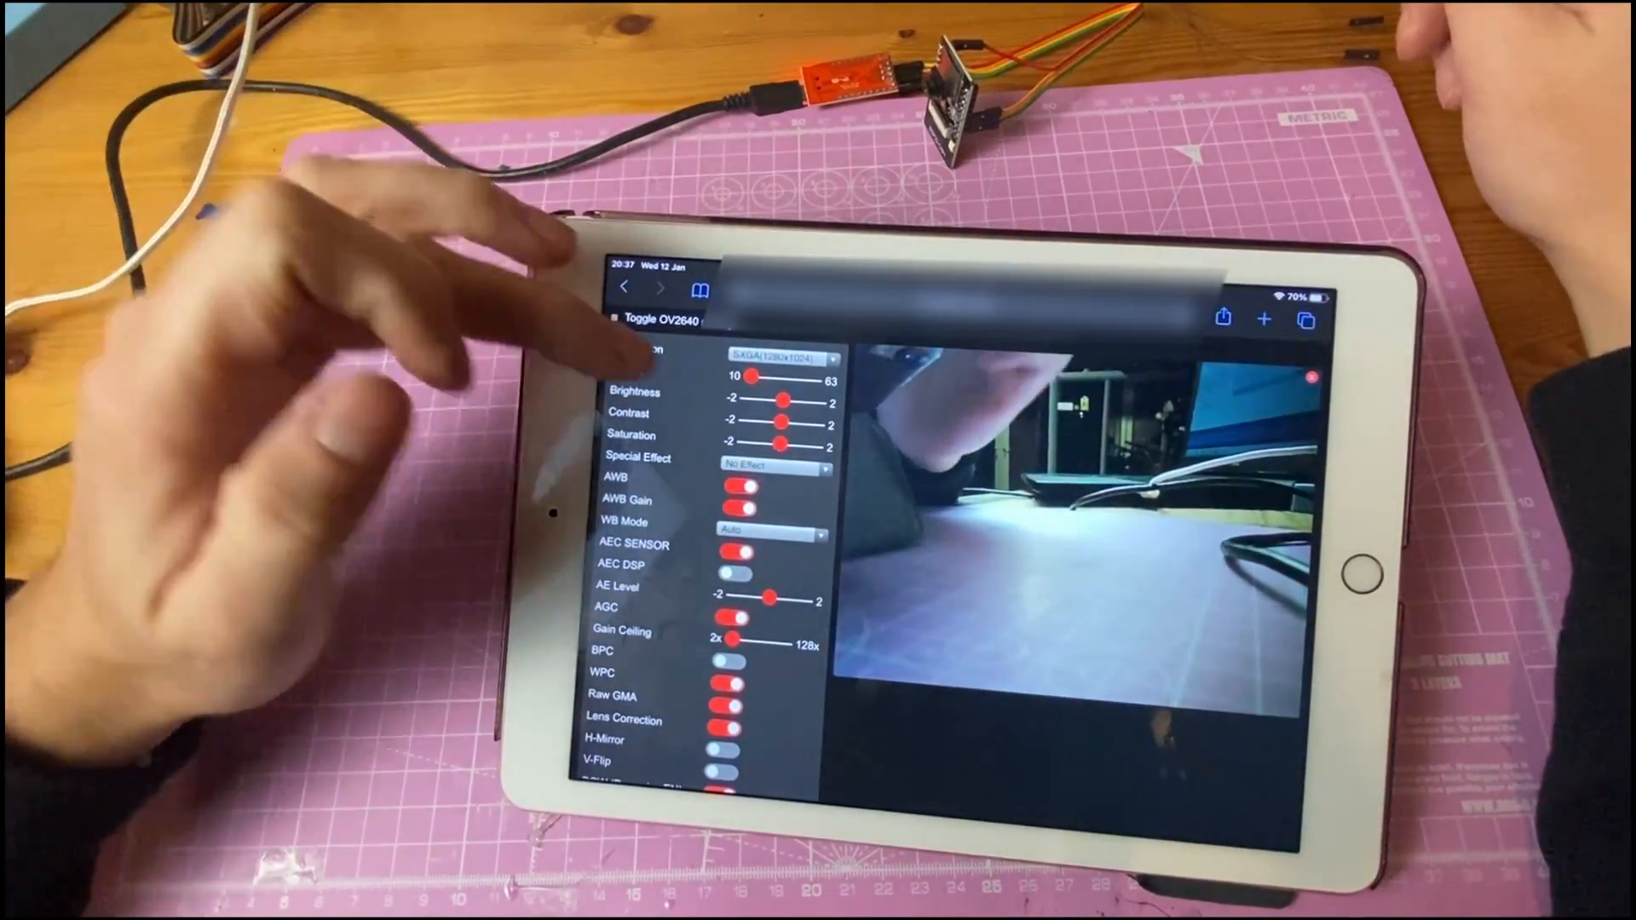
{"action": "left_click", "coordinate": [772, 347]}
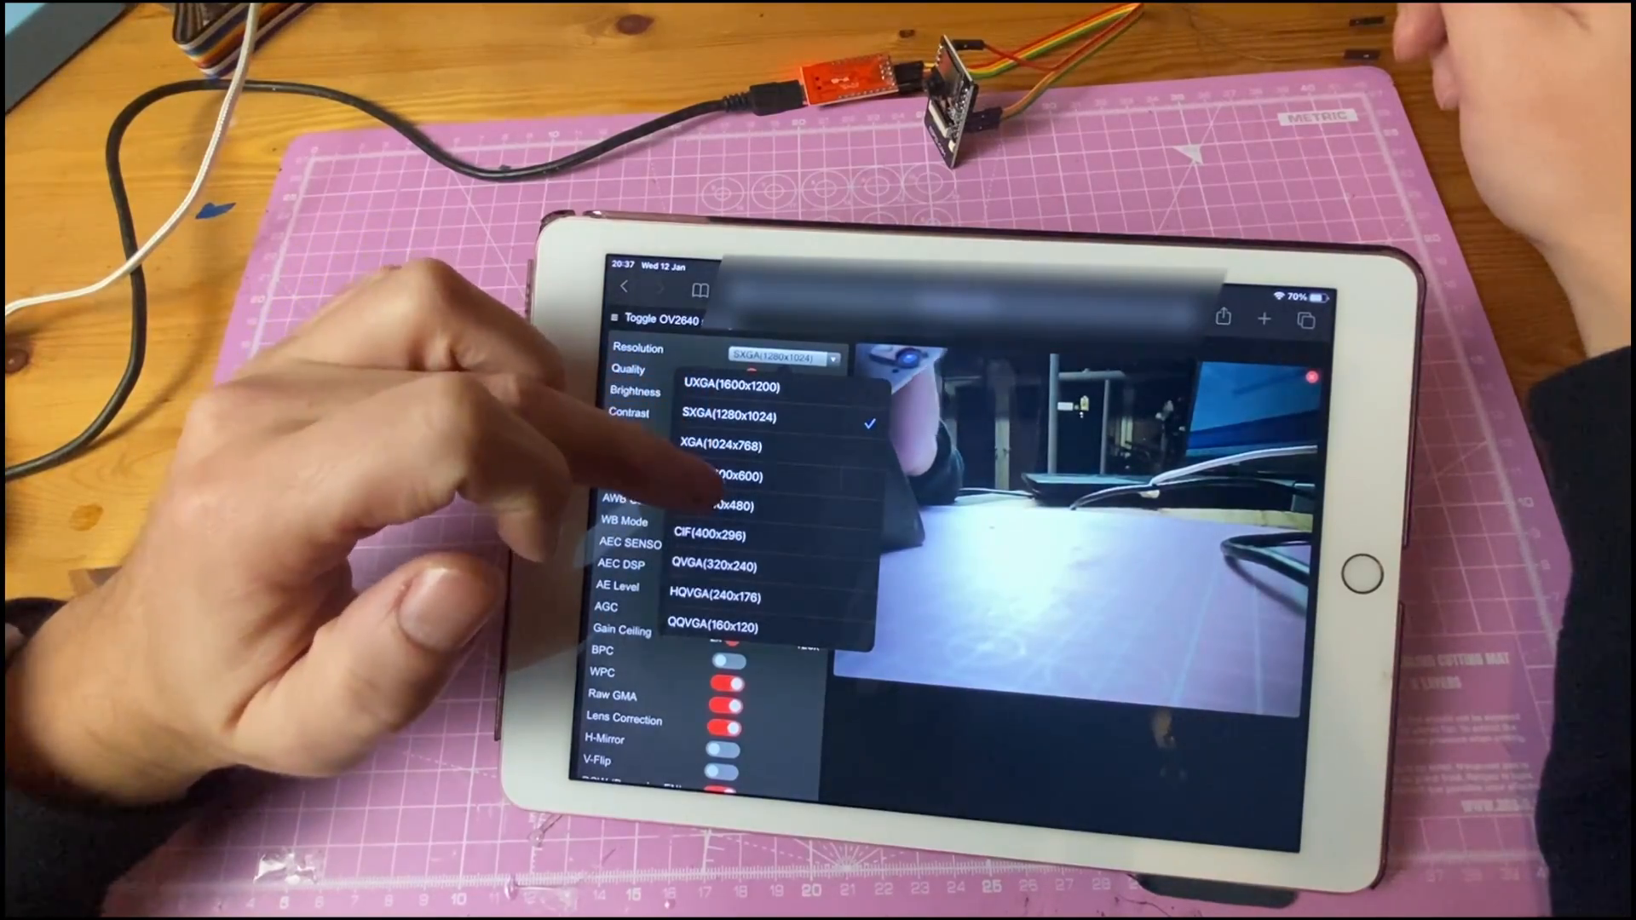
{"action": "left_click", "coordinate": [715, 477]}
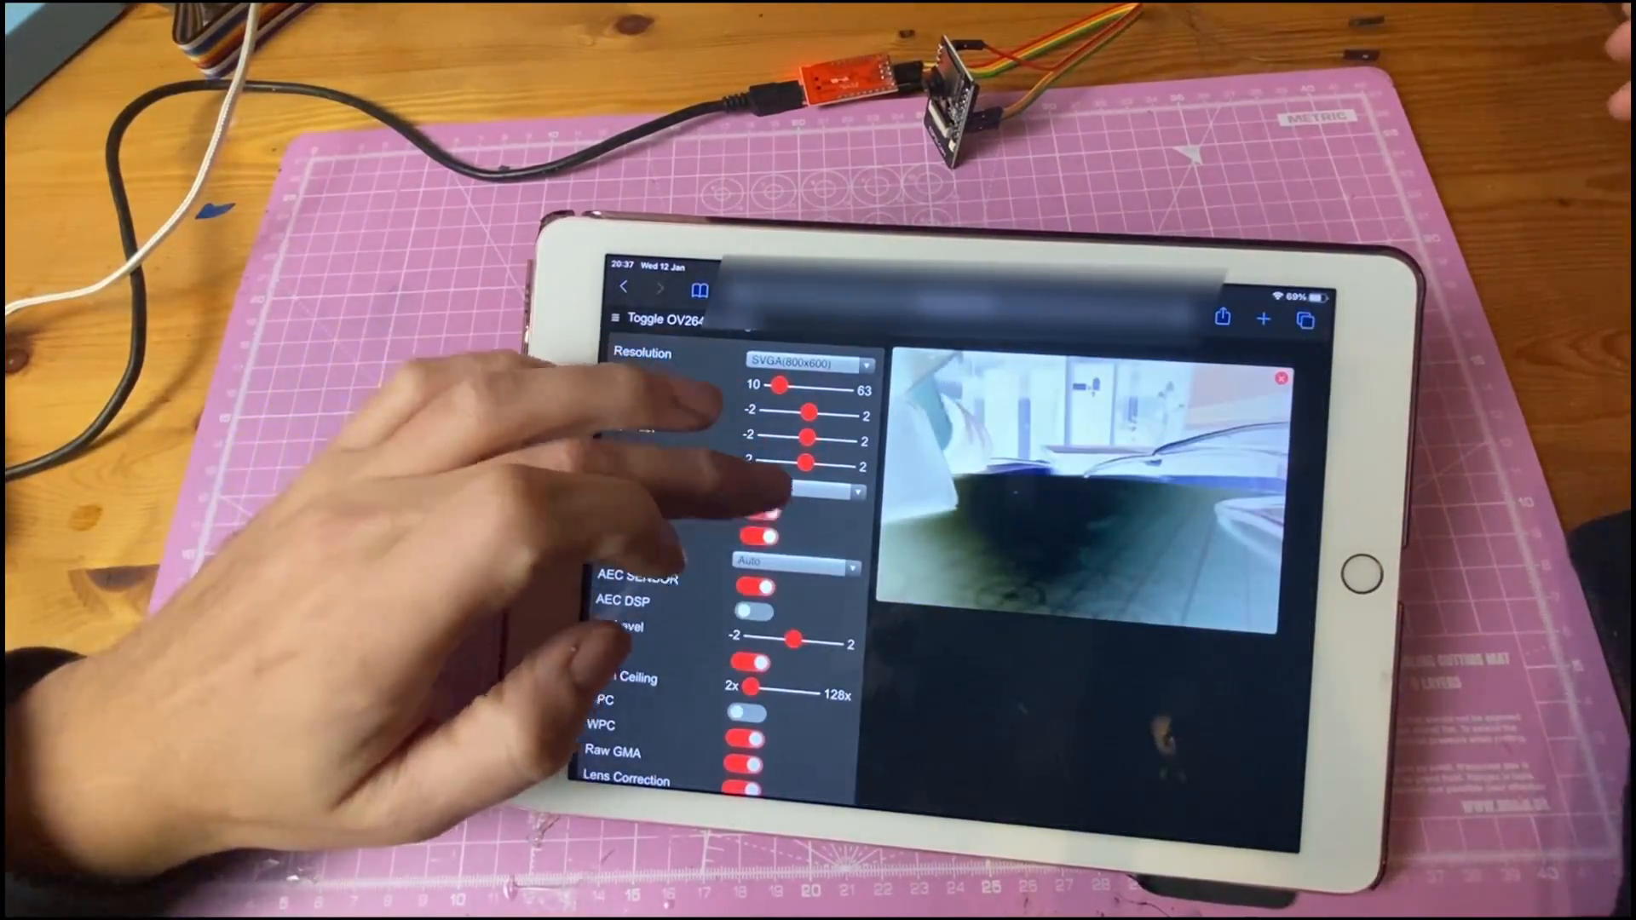
Try Red Tint and Green Tint effects, reset to No Effect, and hide the settings sidebar
{"action": "left_click", "coordinate": [800, 488]}
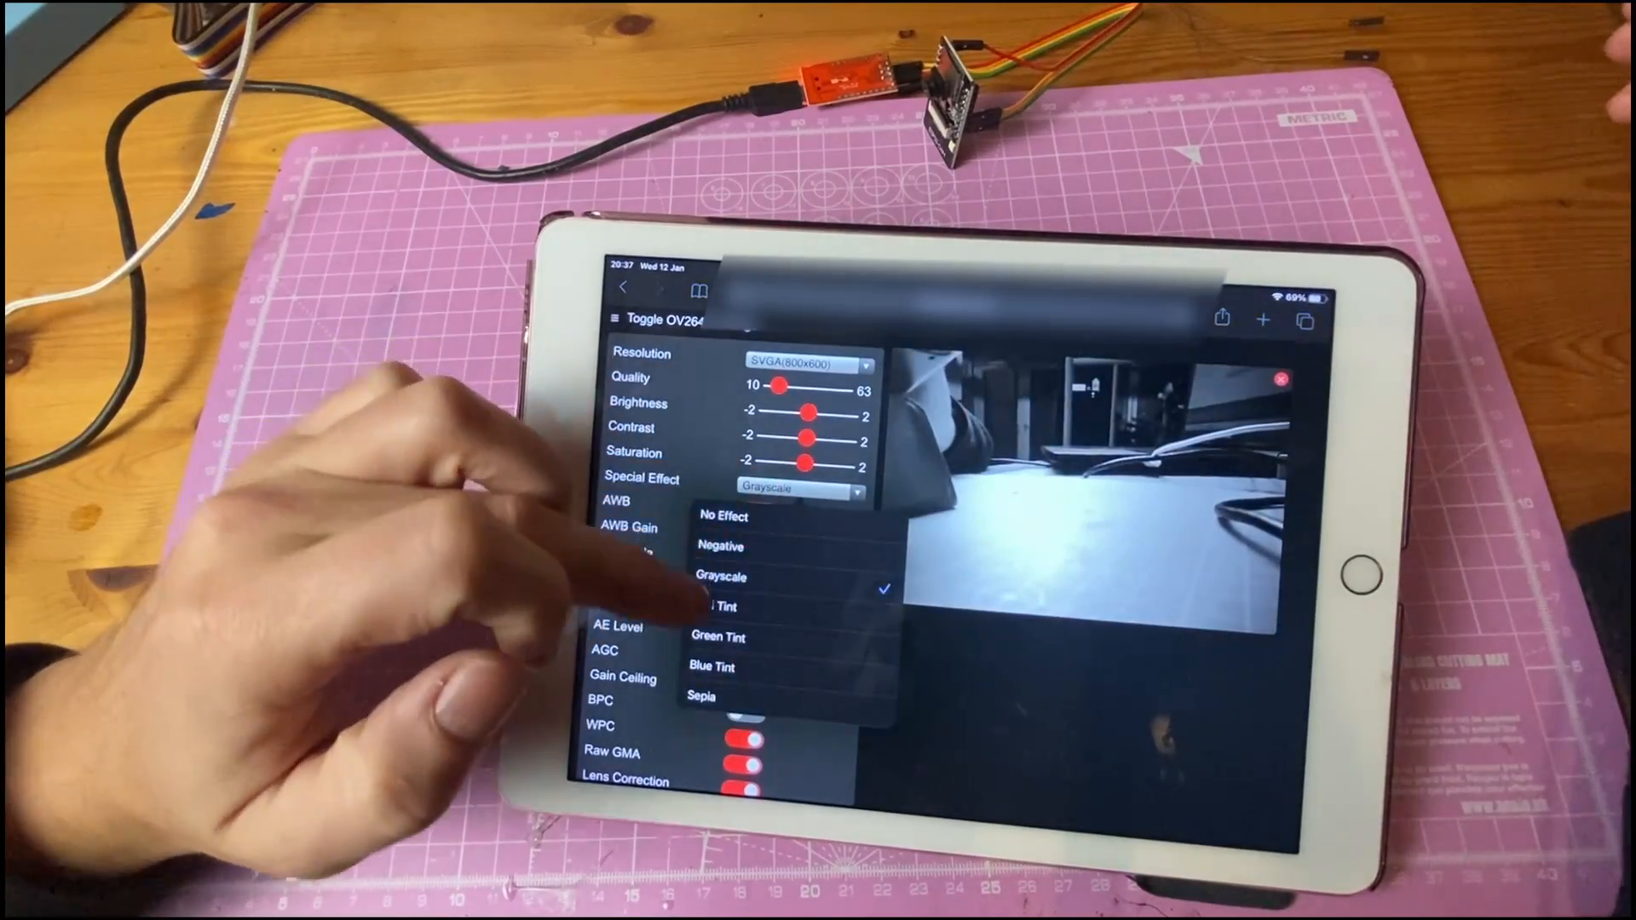
{"action": "left_click", "coordinate": [716, 606]}
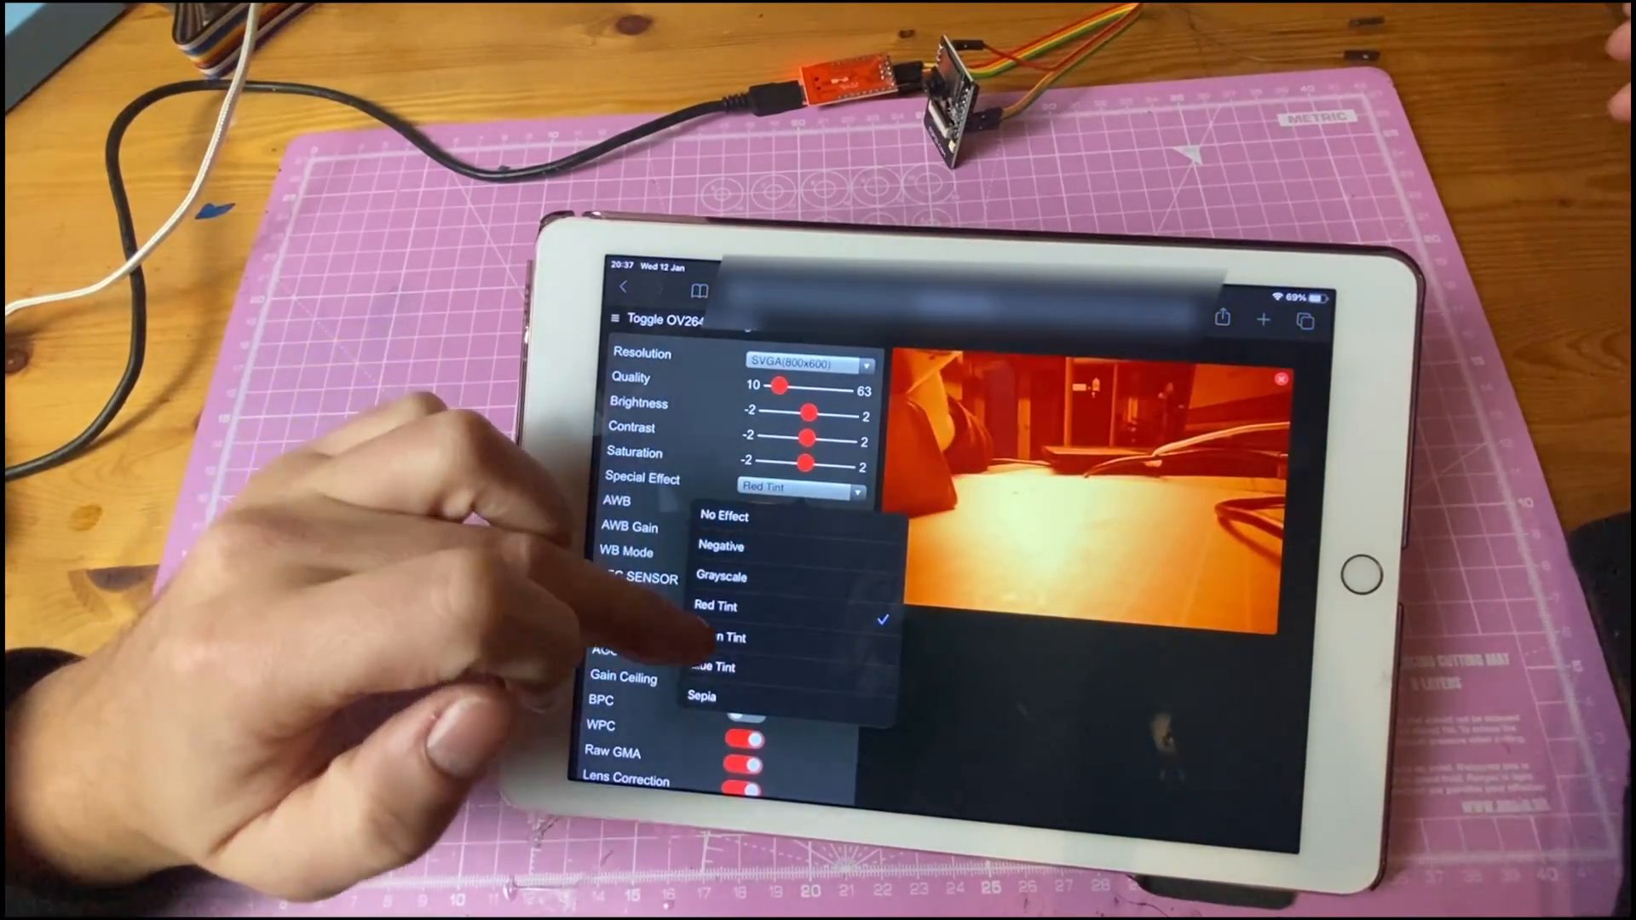
{"action": "left_click", "coordinate": [702, 695]}
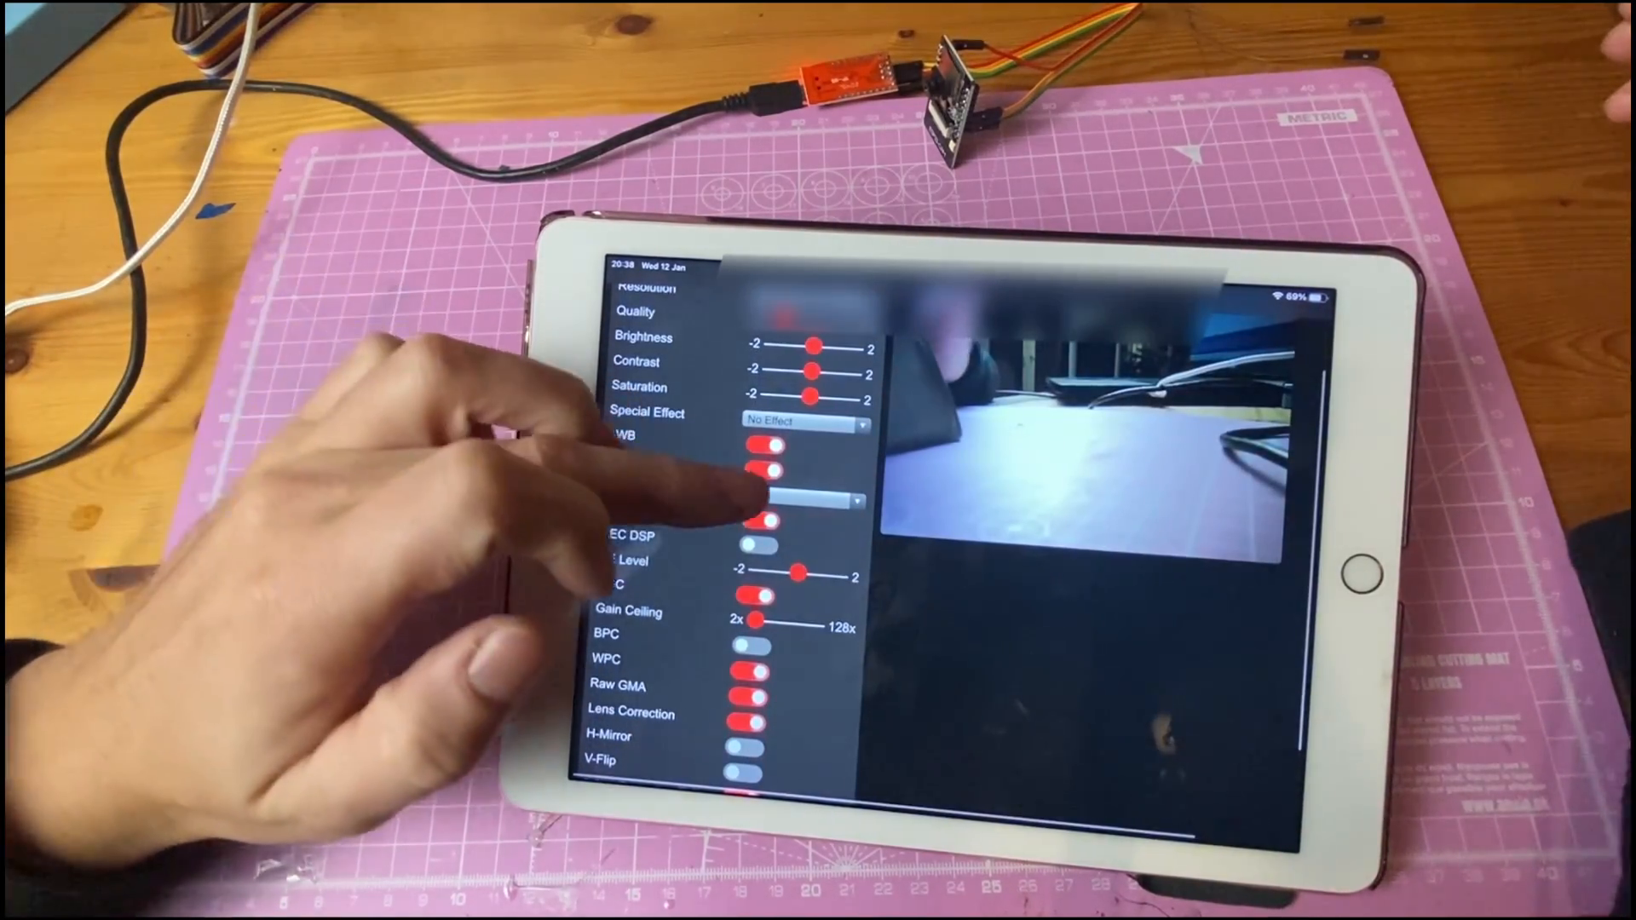
{"action": "left_click", "coordinate": [809, 497]}
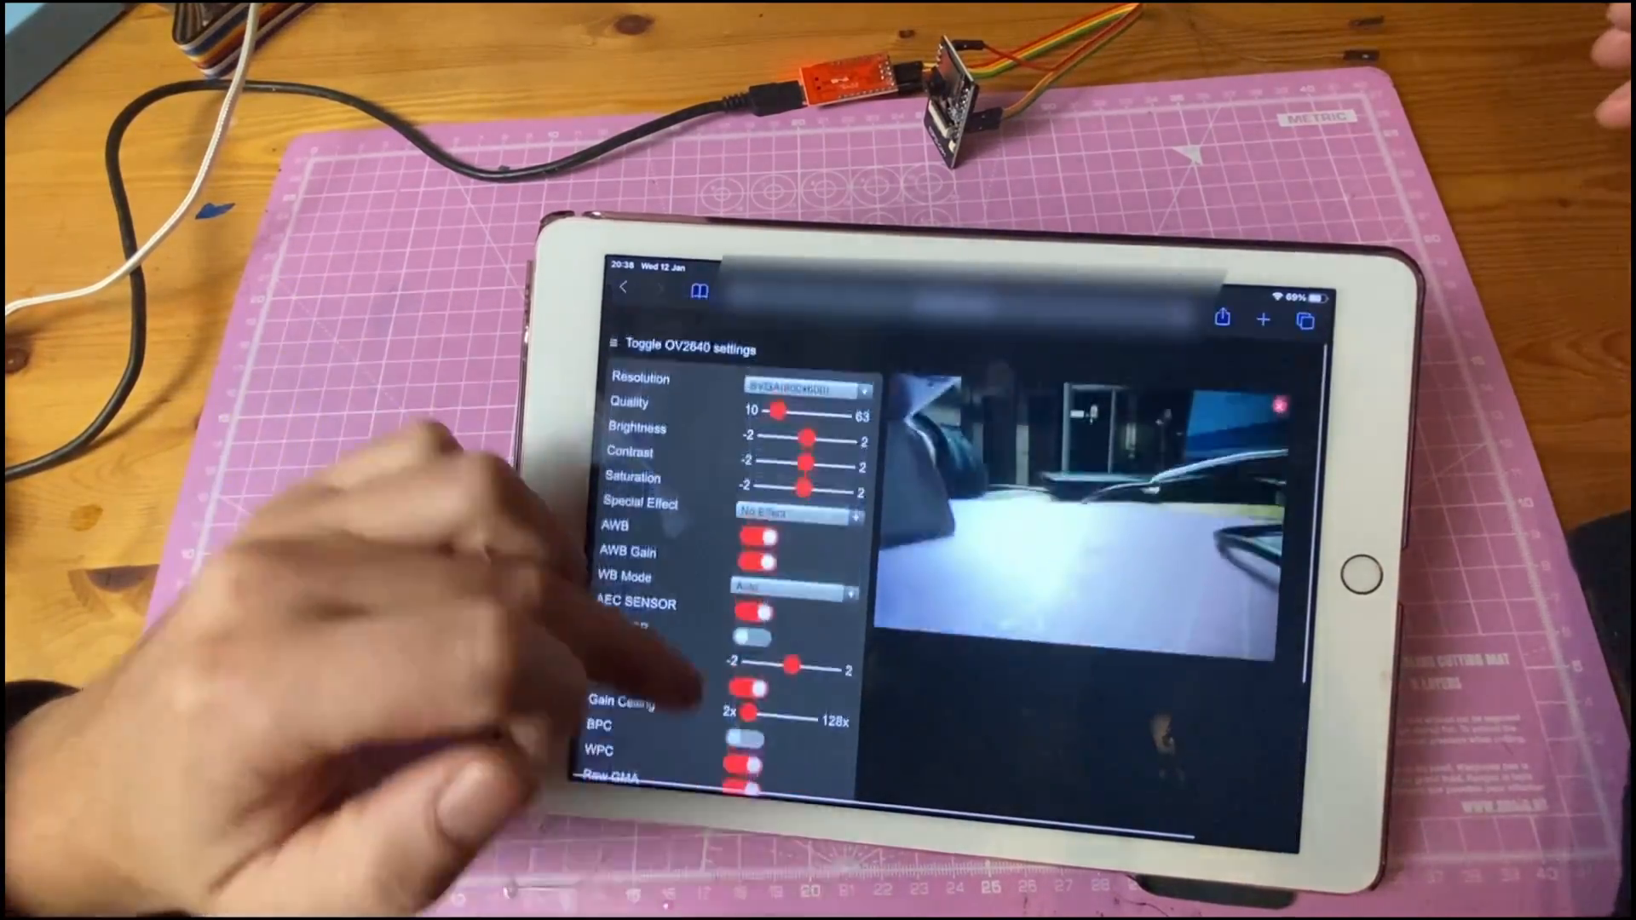
{"action": "left_click", "coordinate": [612, 348]}
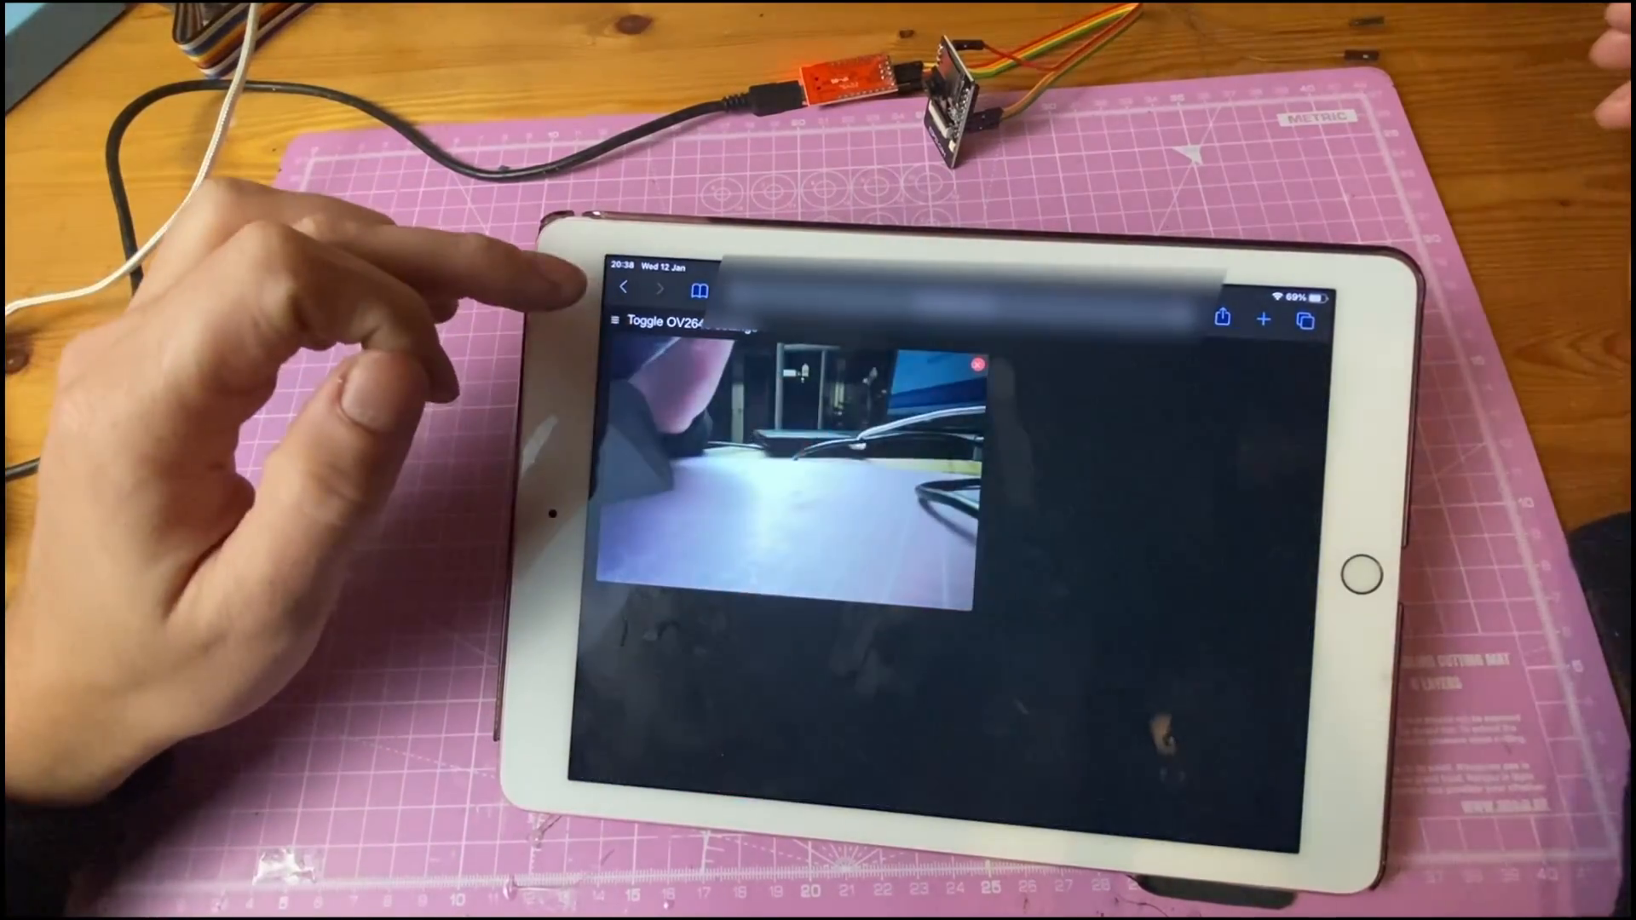